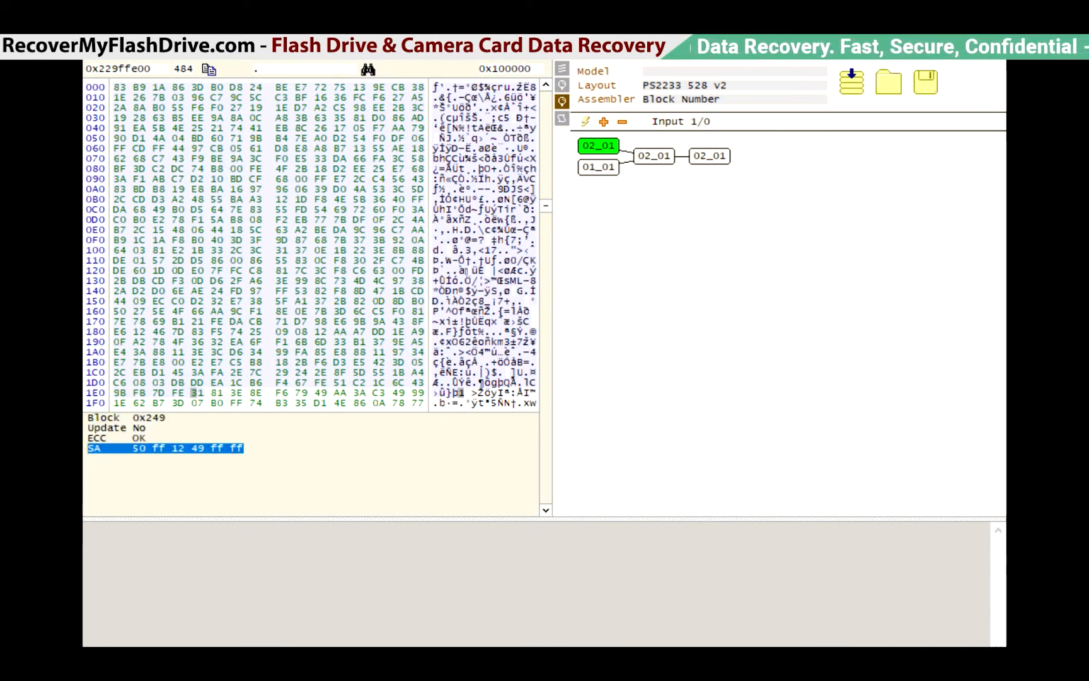
# Inspect block 0x249's ECC status, update flag and block number before stepping to 0x19000000
pyautogui.click(115, 438)
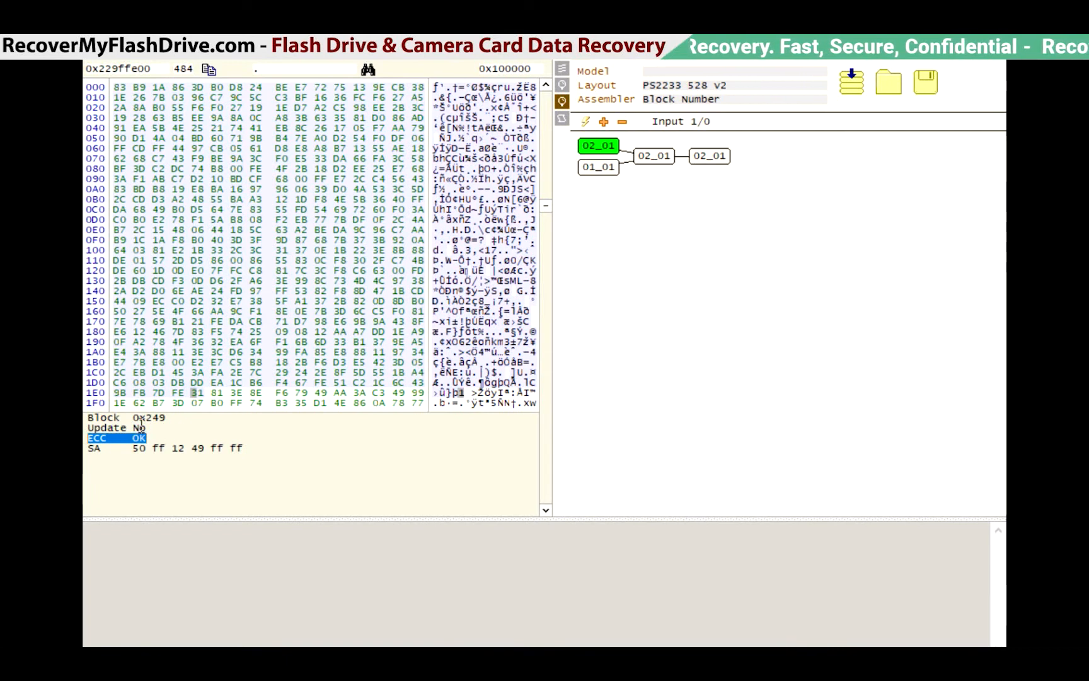
pyautogui.click(115, 428)
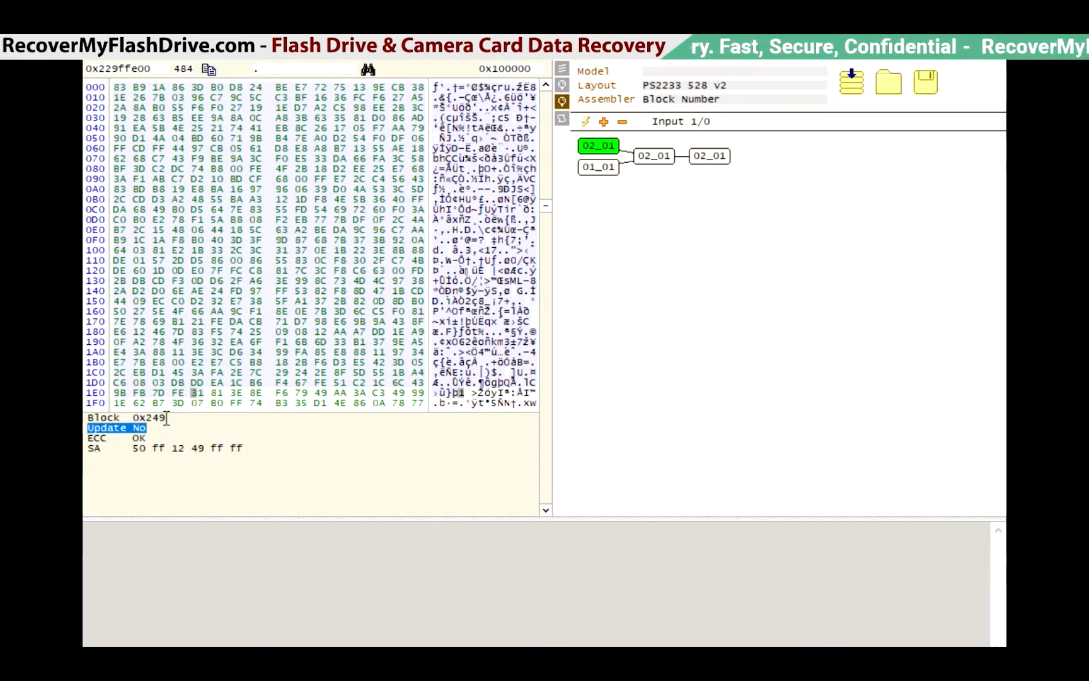
pyautogui.click(121, 418)
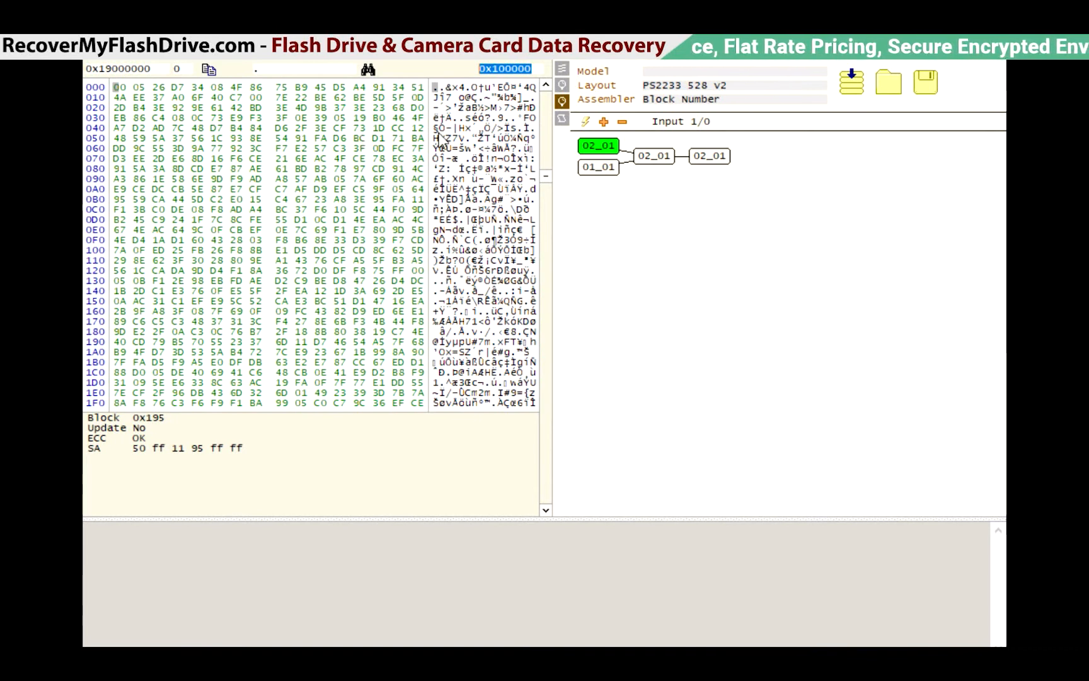
# Select the jump size value to change it to 0x80000 for stepping back to 0x18F00000
pyautogui.click(507, 68)
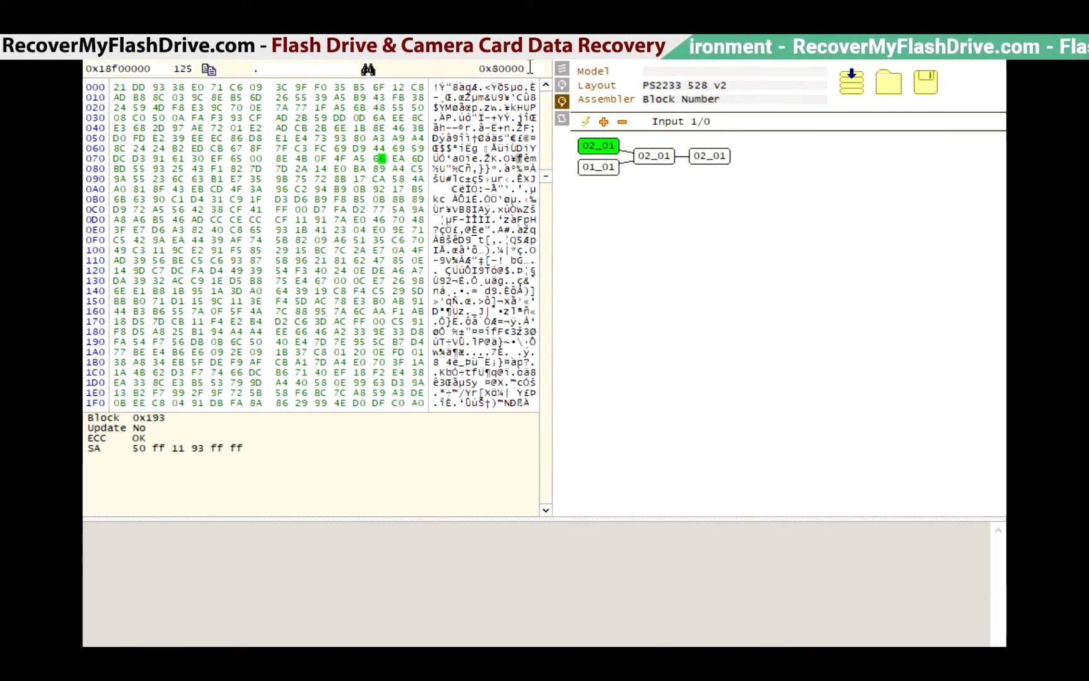
pyautogui.tripleClick(502, 68)
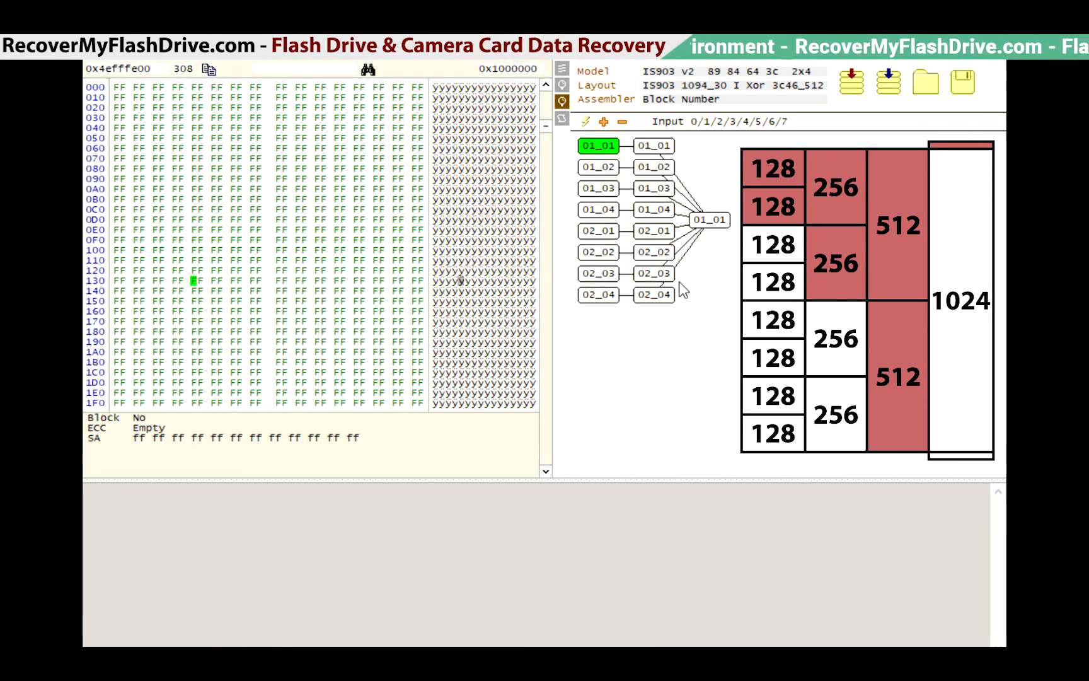
pyautogui.moveTo(121, 410)
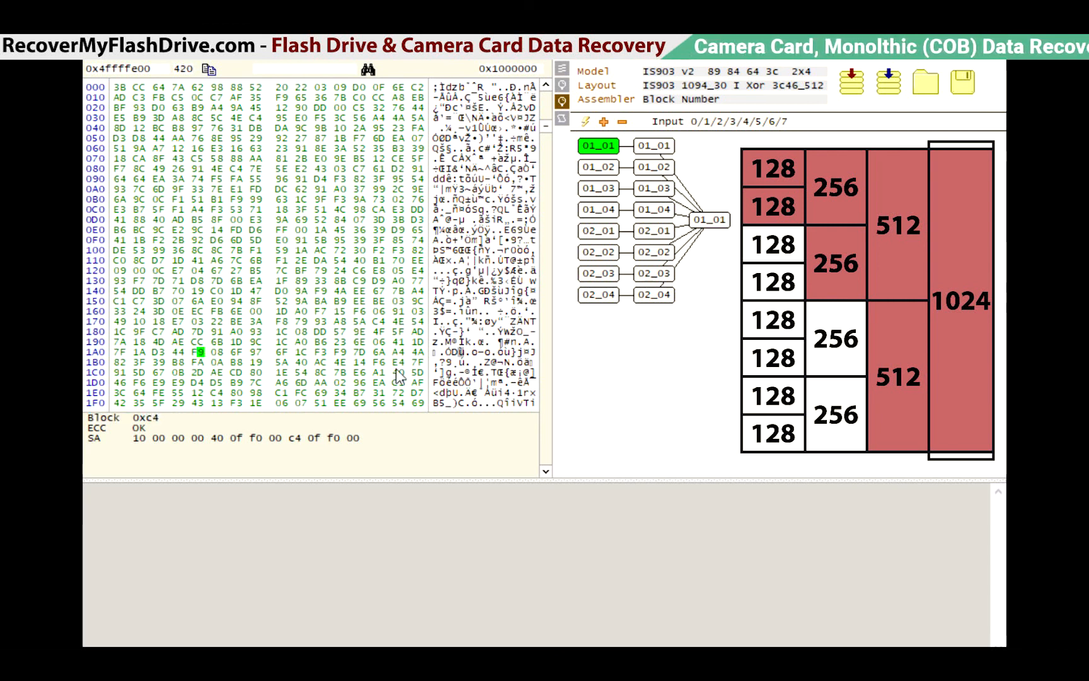
# Select the 0x1000000 jump size after landing on block 0xC4 at 0x4FFFFE00
pyautogui.tripleClick(508, 68)
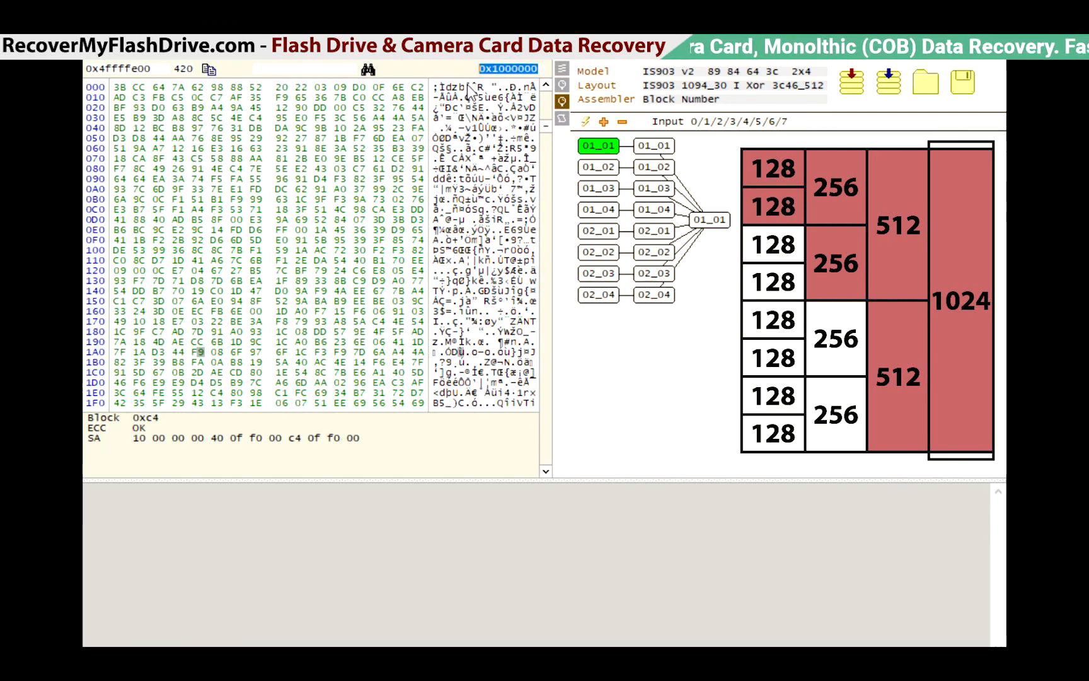